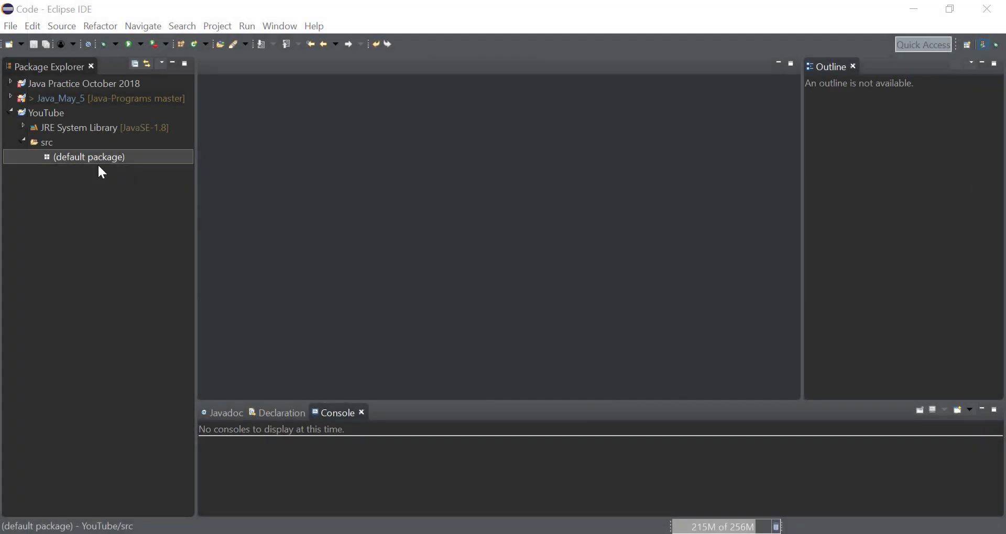
- Create public class Trim_test with a generated main method in the default package
right_click(89, 157)
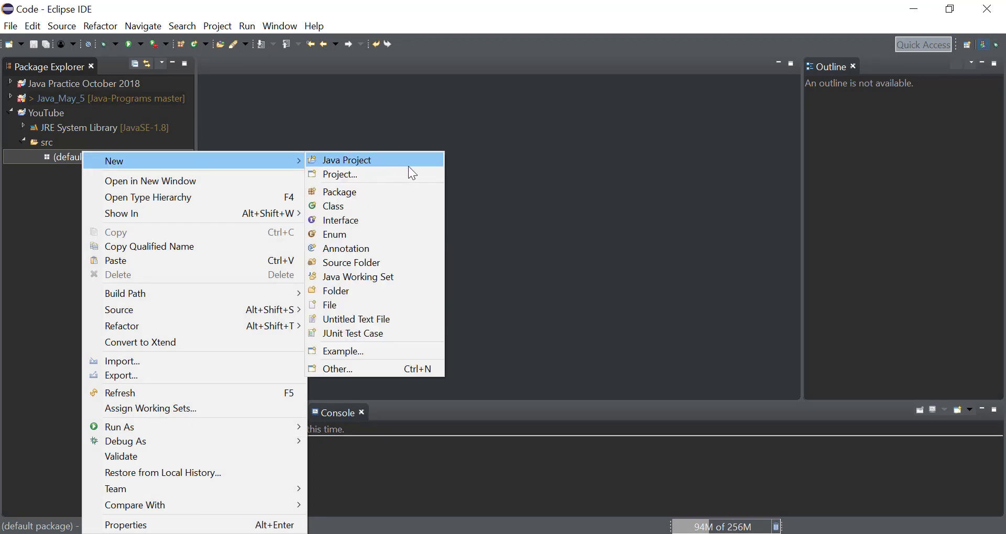
mouse_move(347, 206)
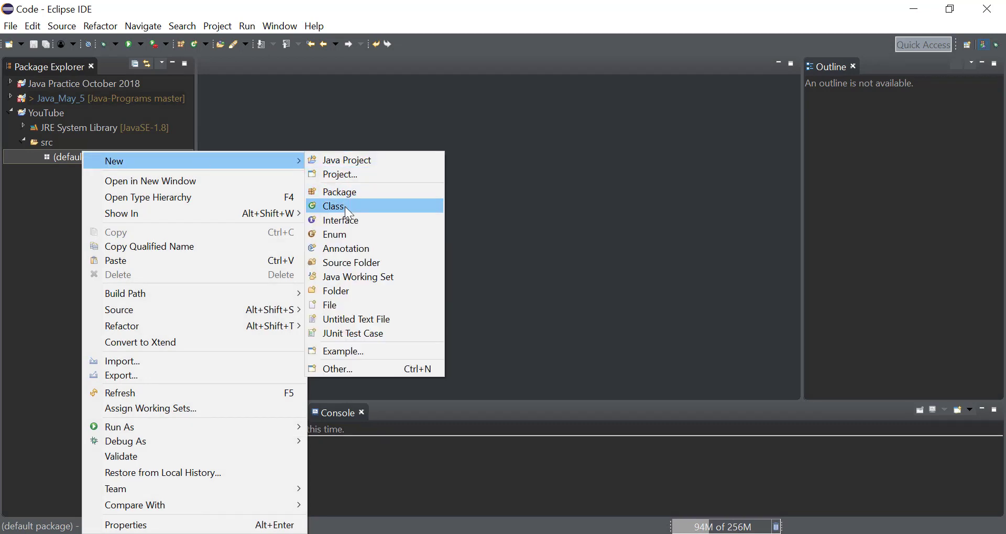
left_click(333, 206)
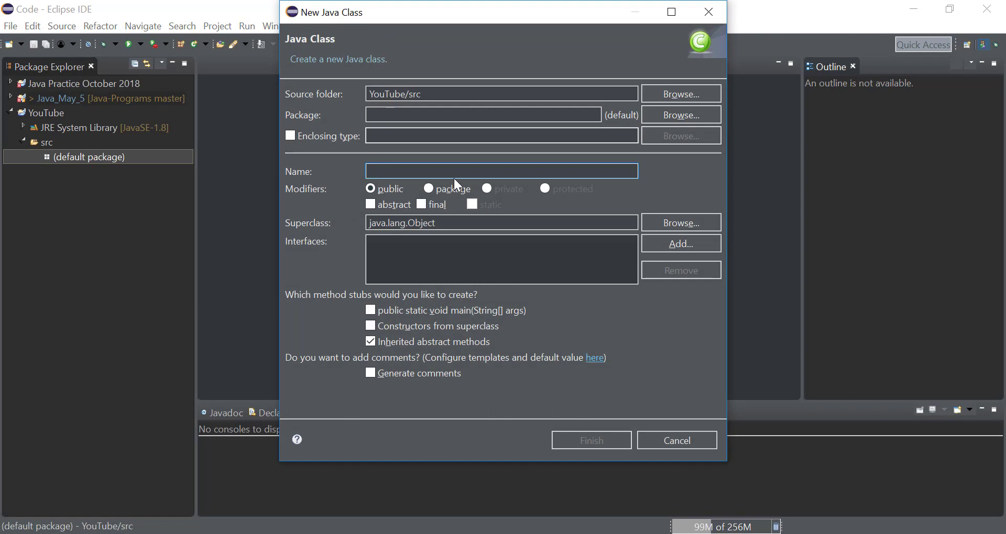
type("Trim_")
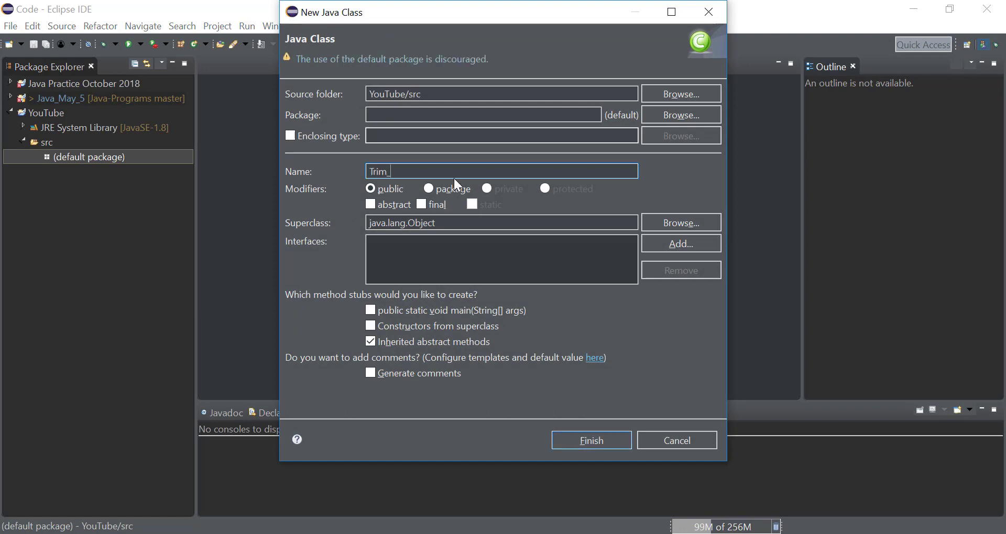
type("test")
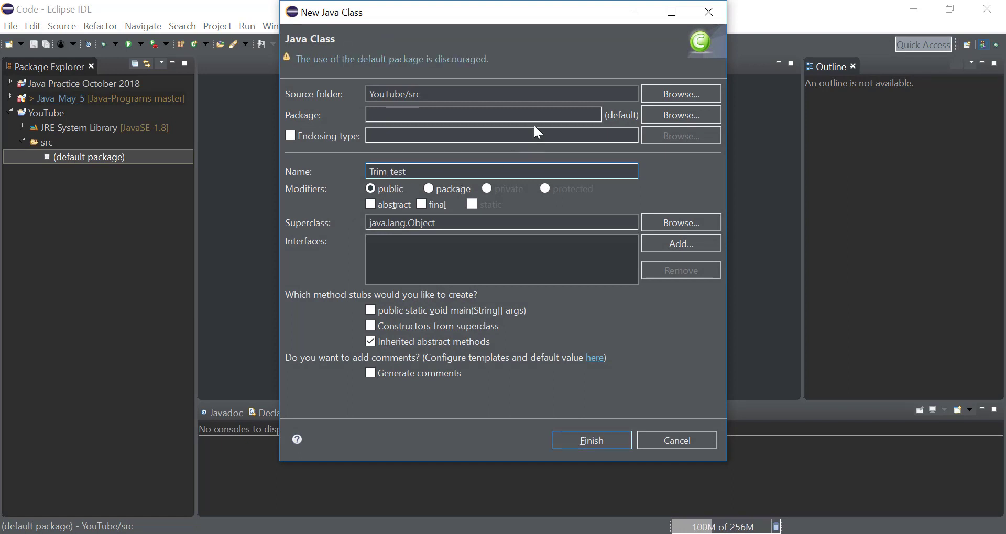
left_click(370, 311)
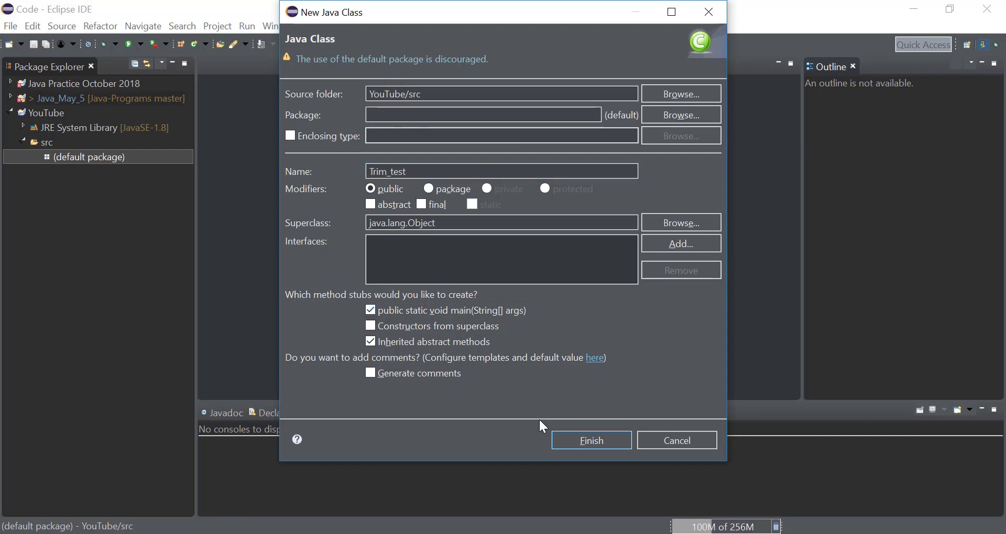
left_click(589, 440)
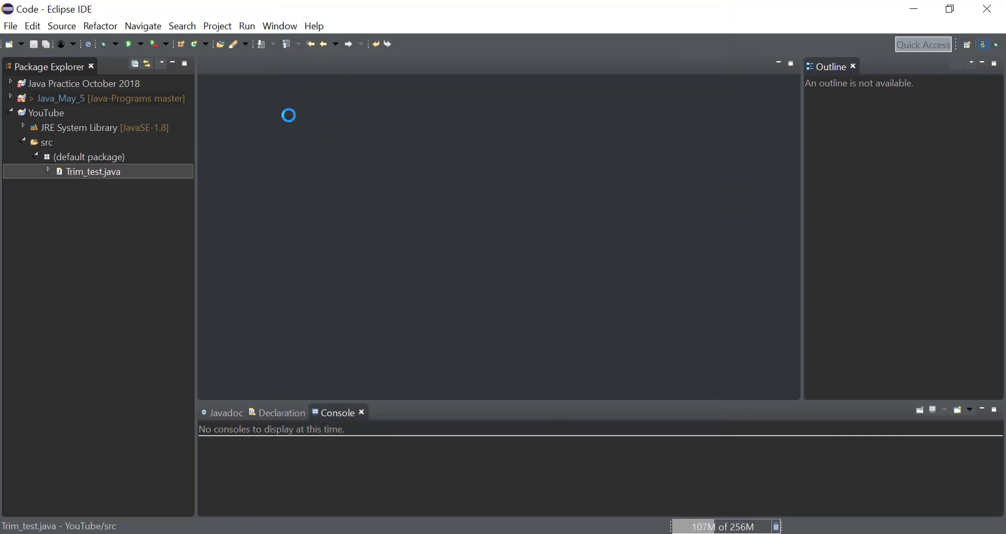
- Replace the TODO comment with String test_1 = " Hello World!!! ";
double_click(95, 172)
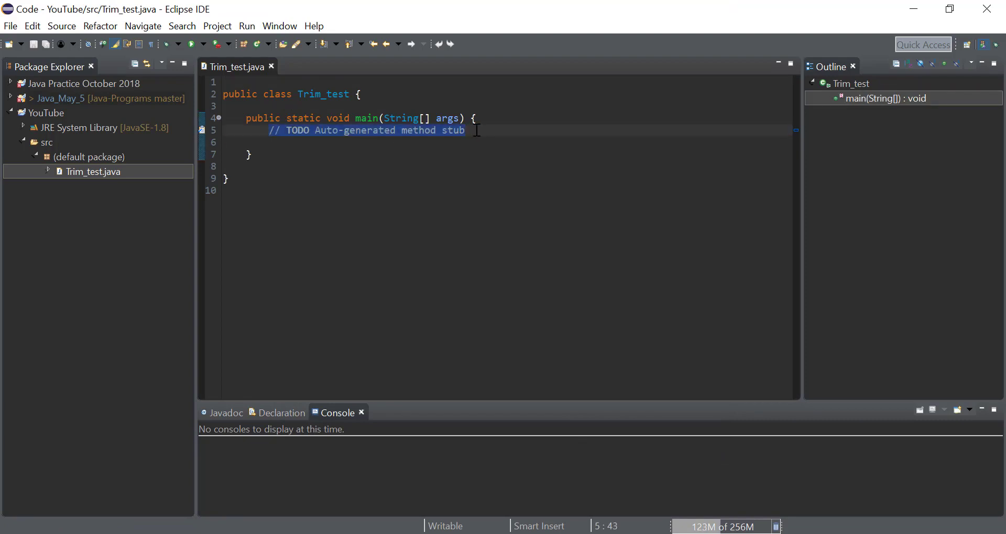
type("String")
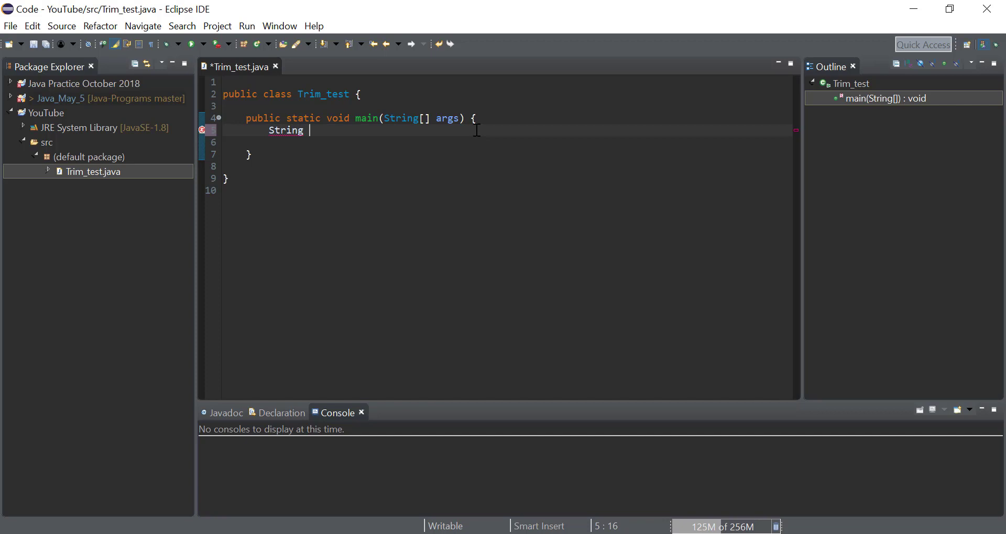
type("test")
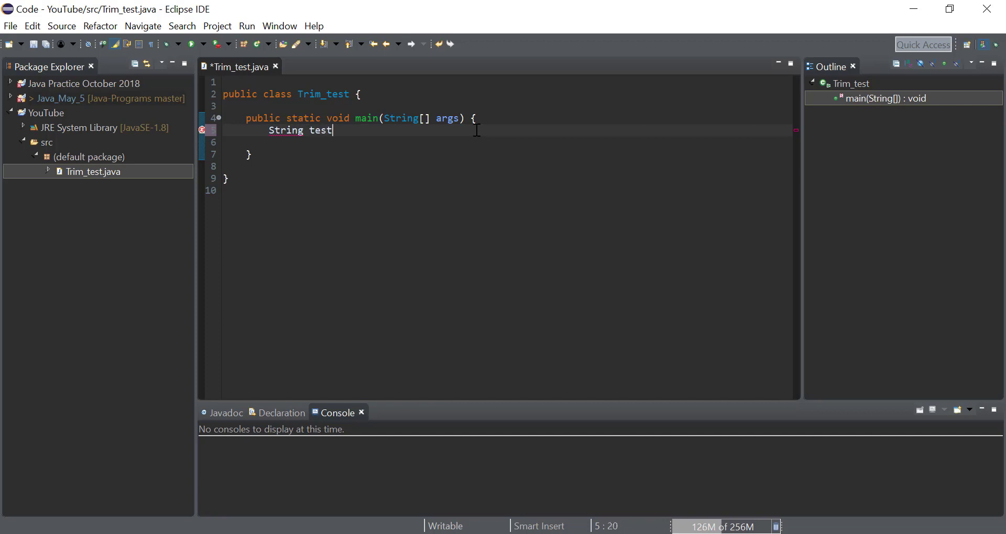
type("_1 = \"")
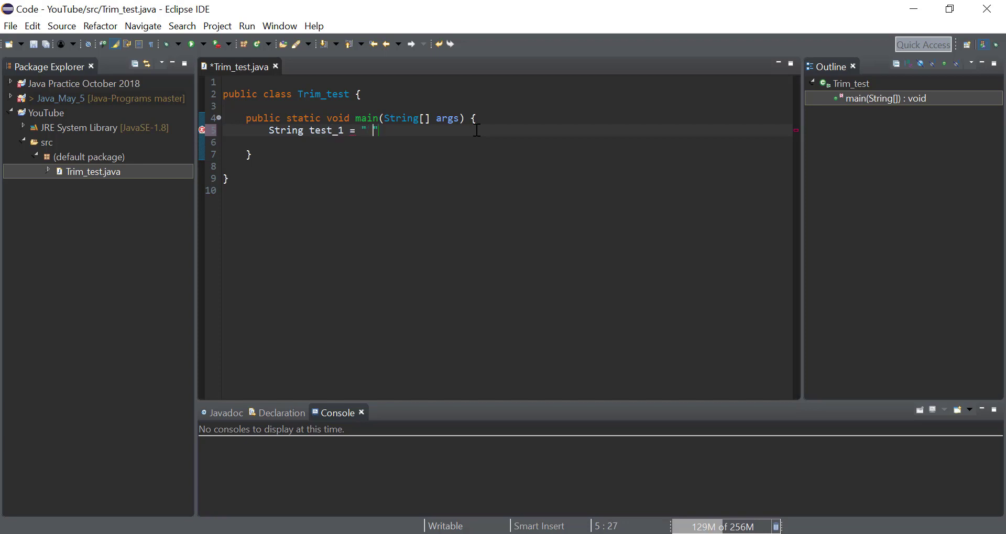
type("He")
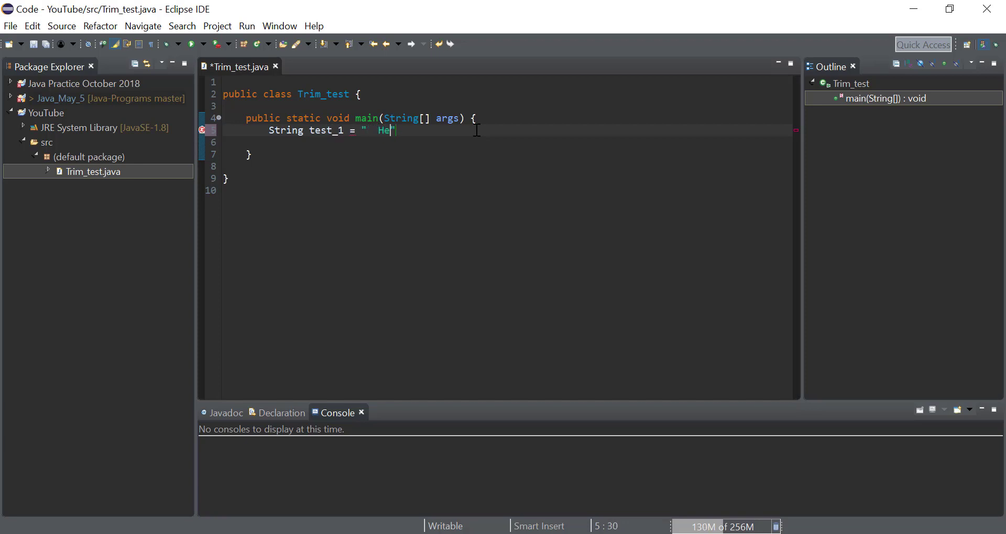
type("llo World")
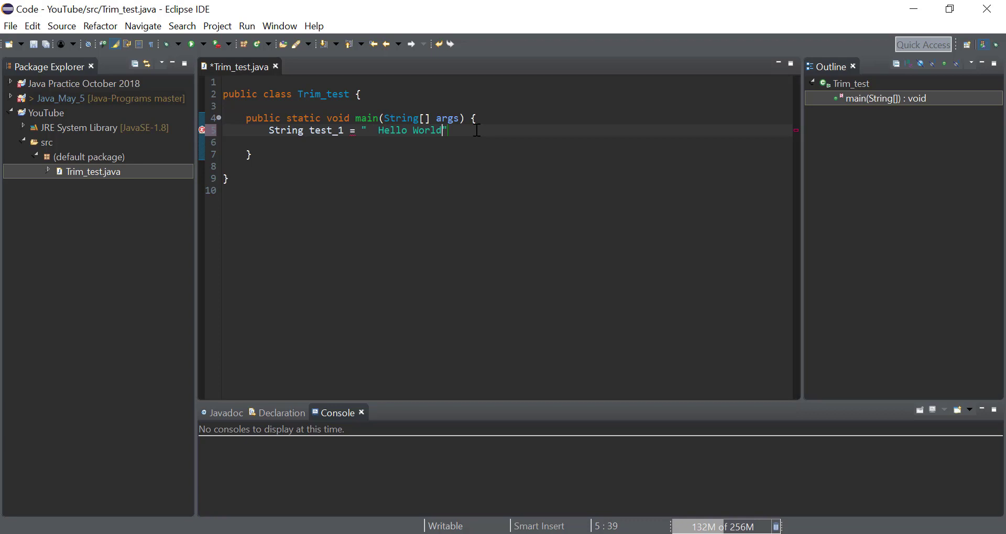
type("!!!")
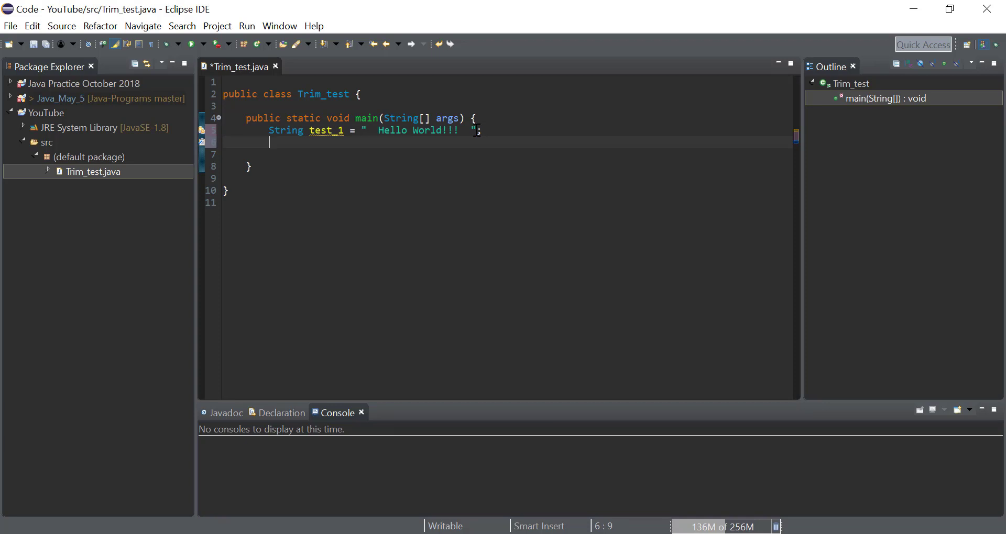
- Add a '// Without Trim' comment and System.out.println(test_1); on a new line
type("// Without")
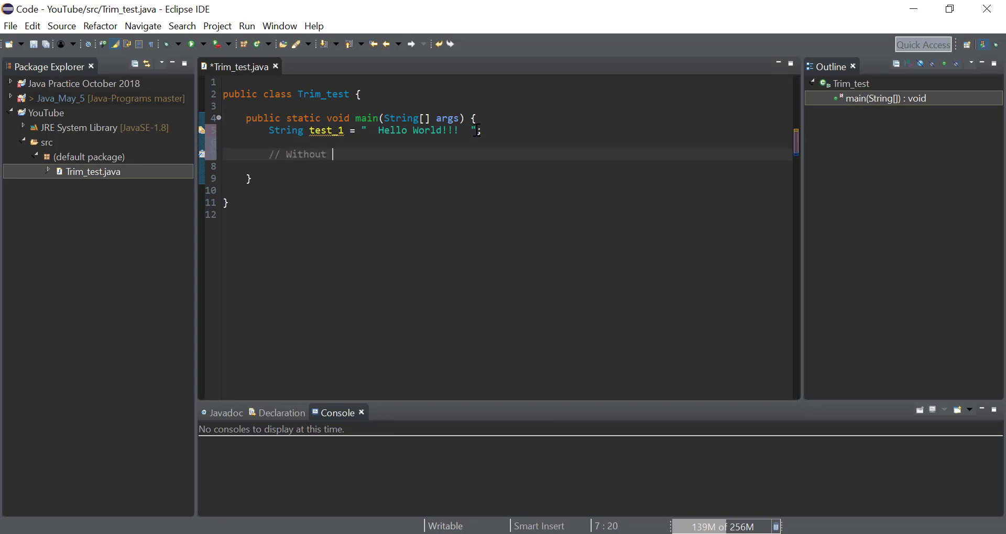
type("Trim")
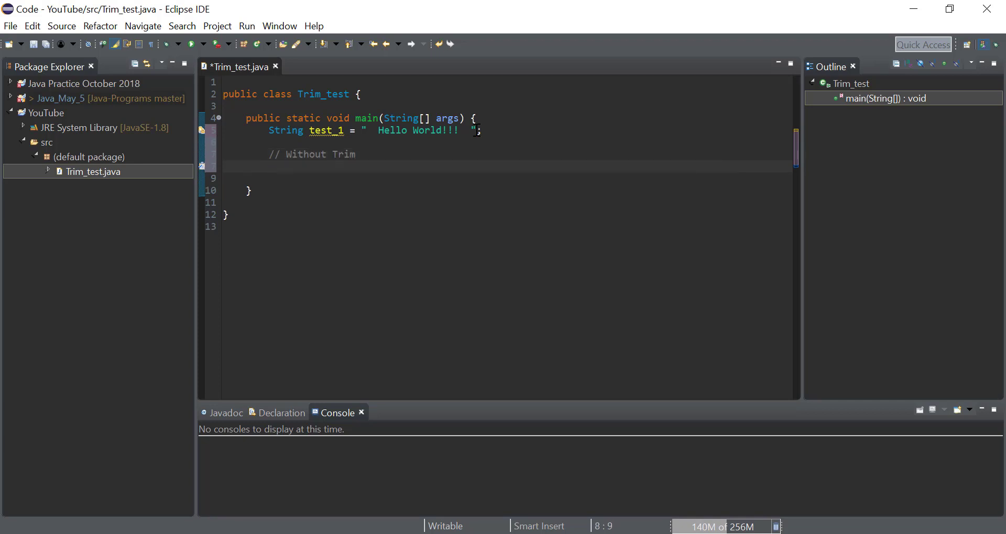
type("System.out.println")
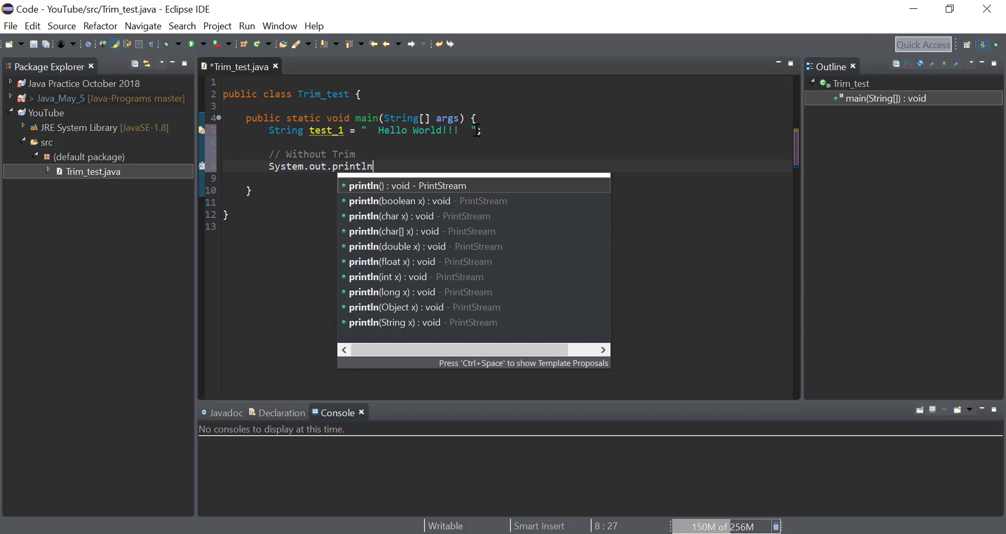
type("(")
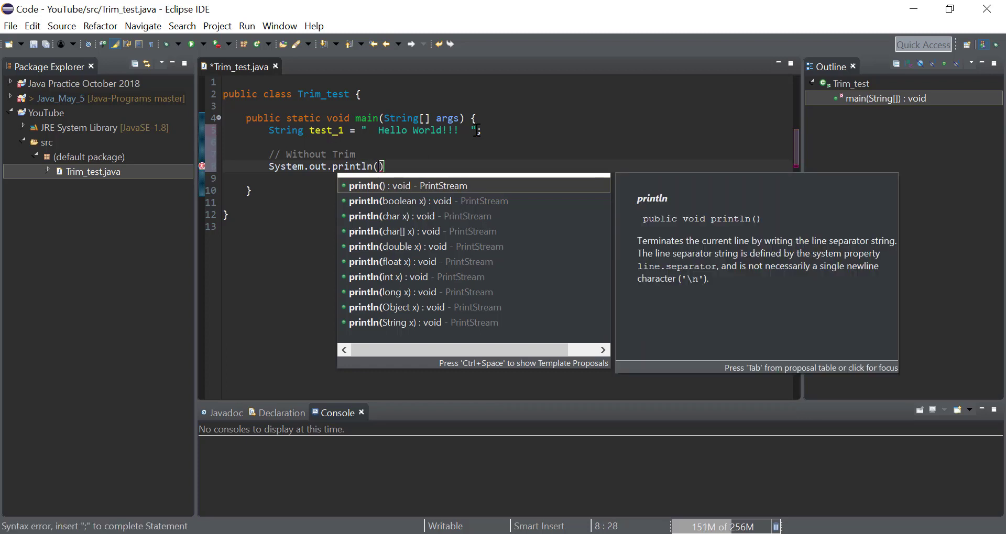
type("test_1")
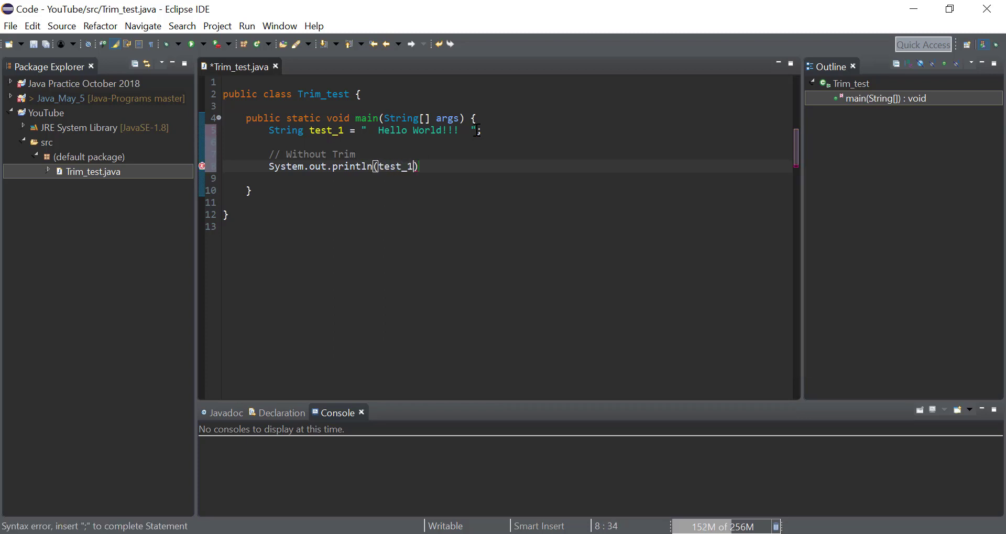
type(";")
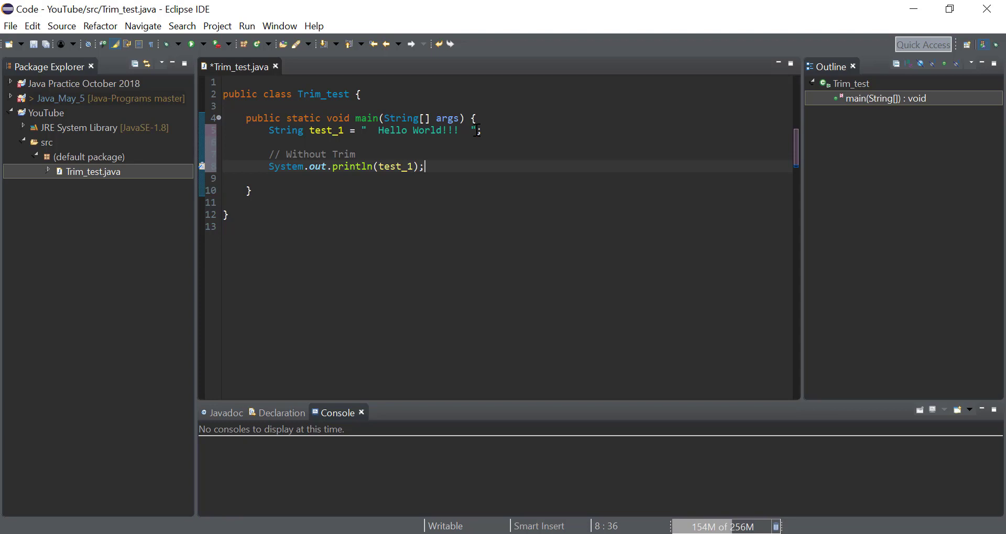
key("Return")
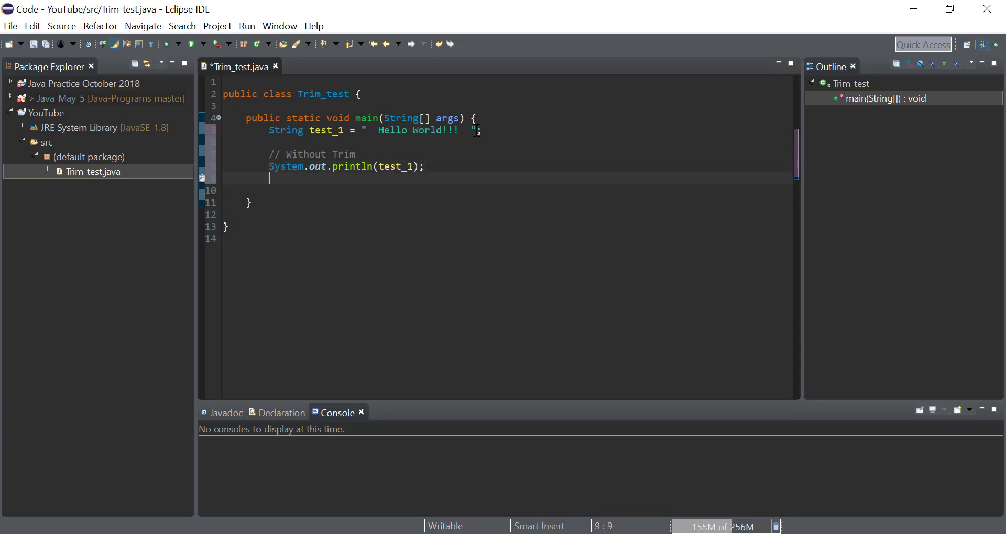
- Add a '//With Trim' comment and System.out.println(test_1.trim()); then save the file
type("/")
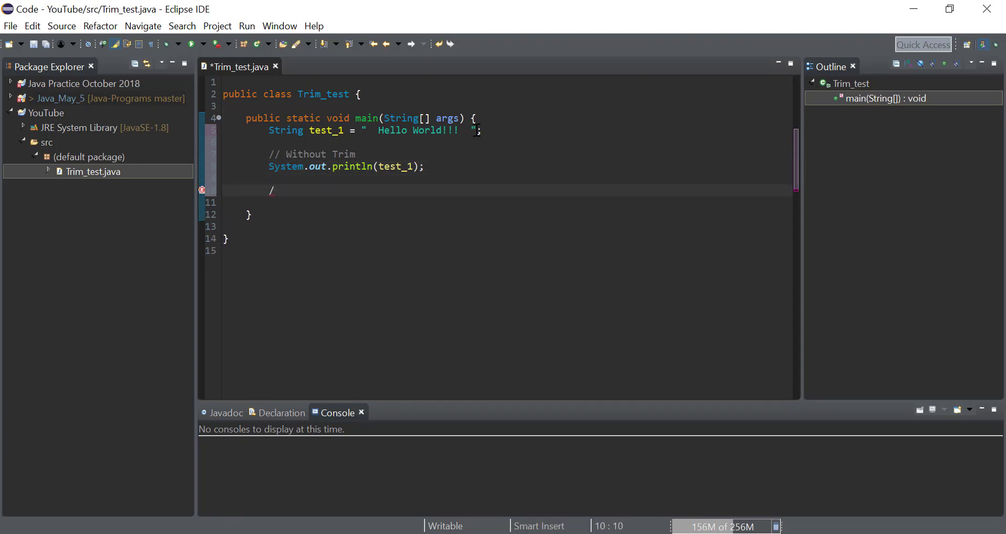
type("/With Trim")
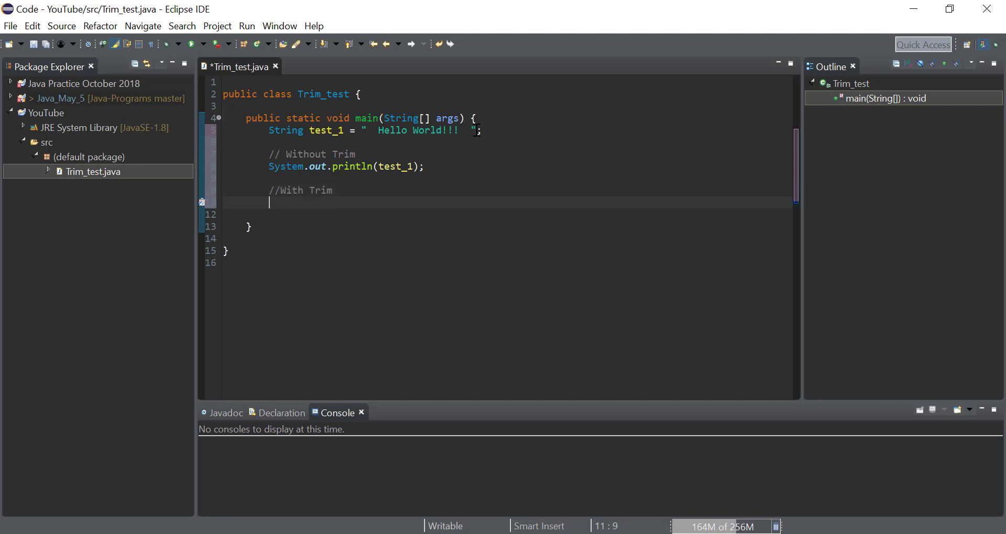
type("System.")
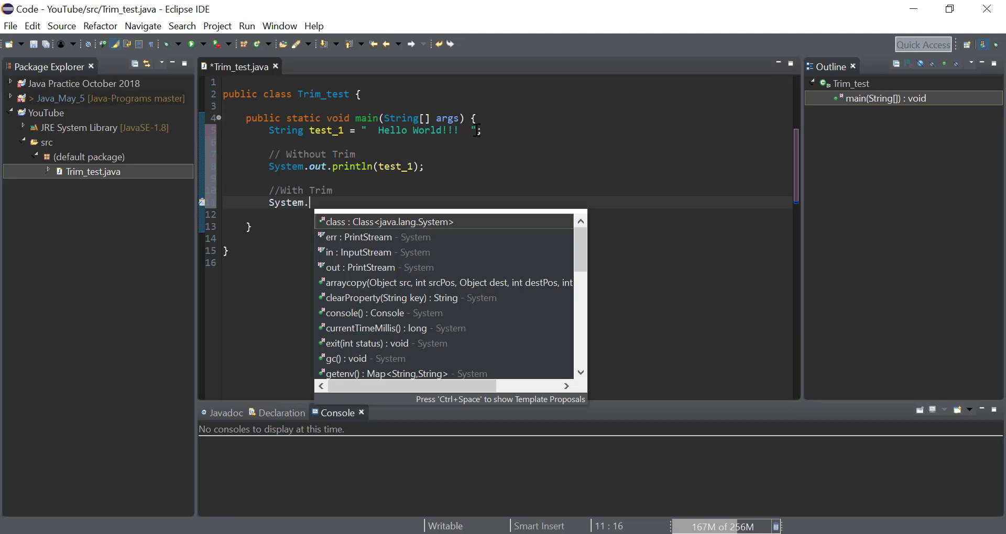
type("out.")
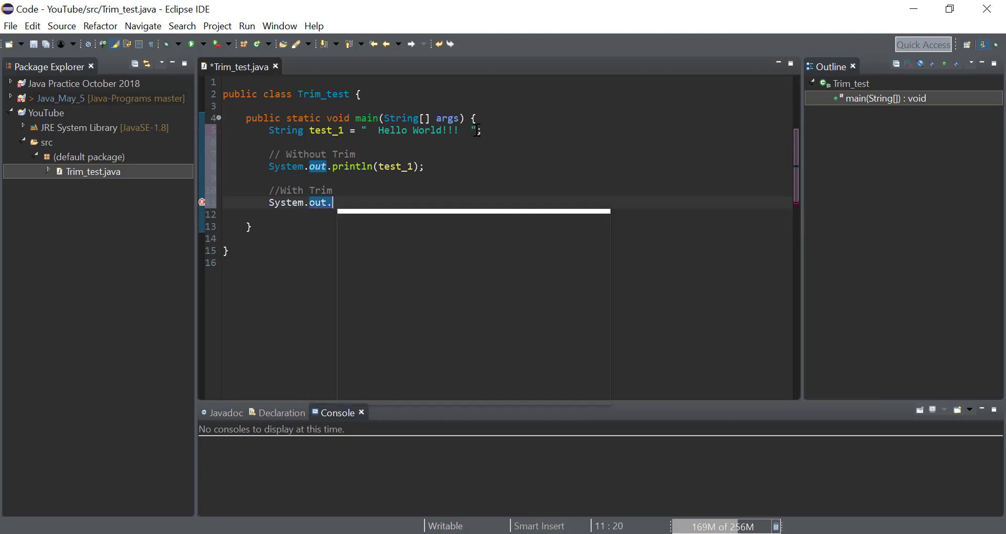
type("println();")
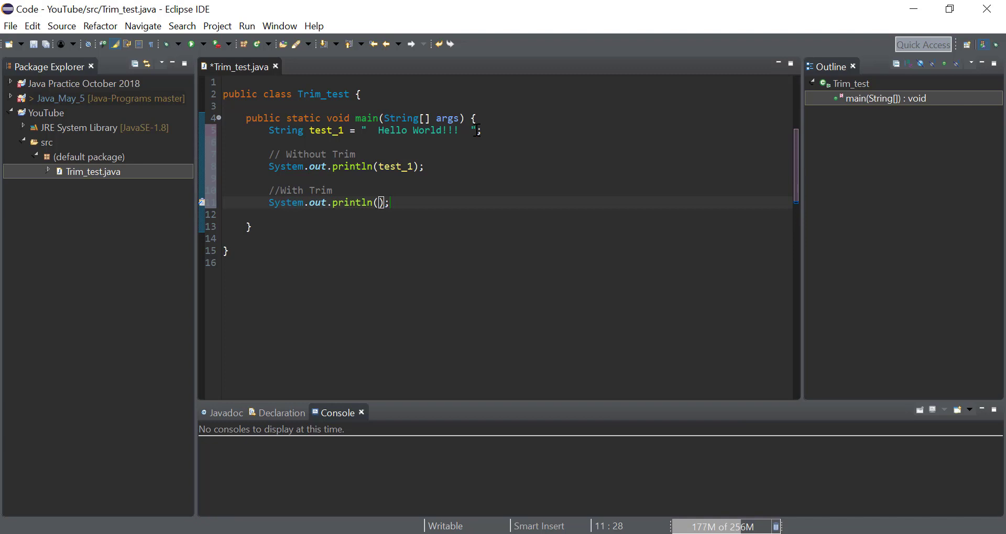
type("test_1")
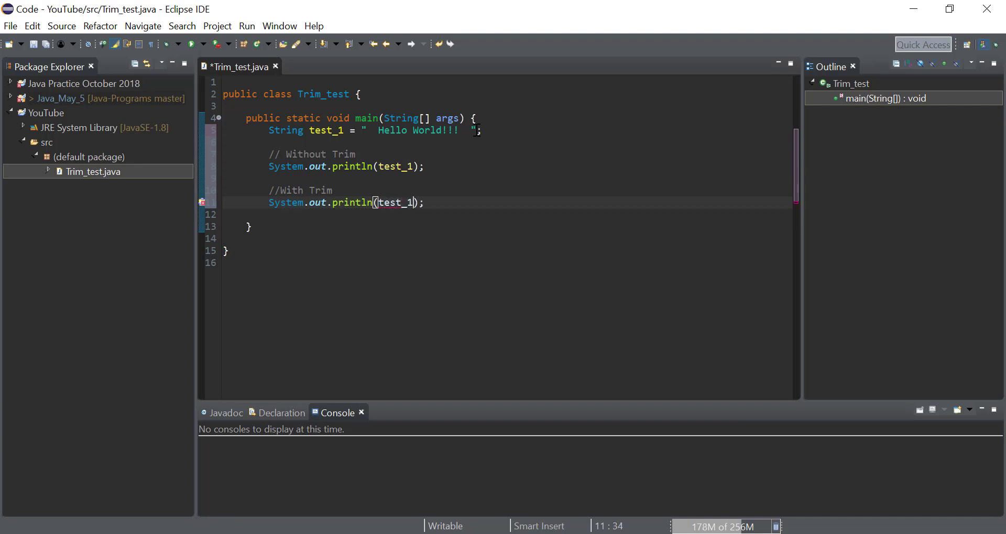
type(".trim(")
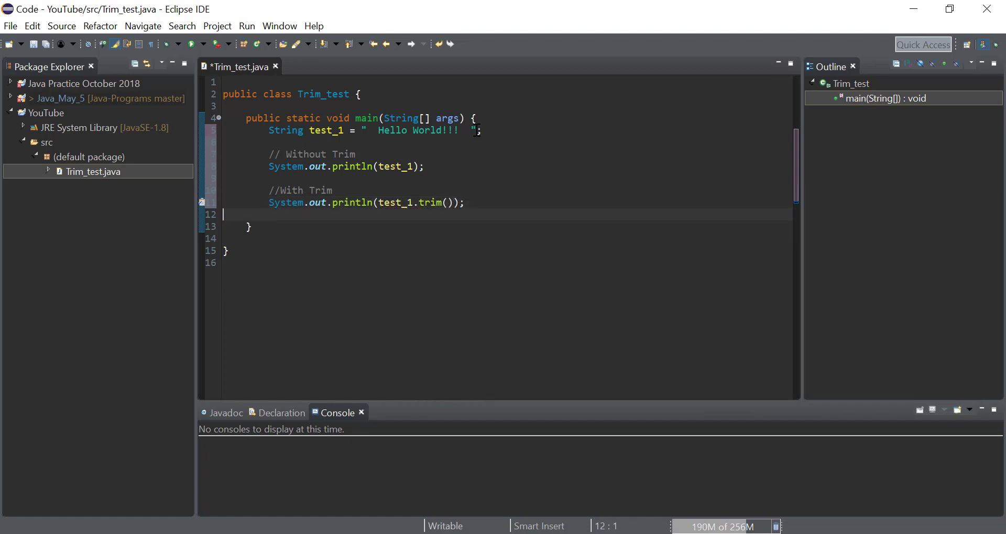
left_click(463, 203)
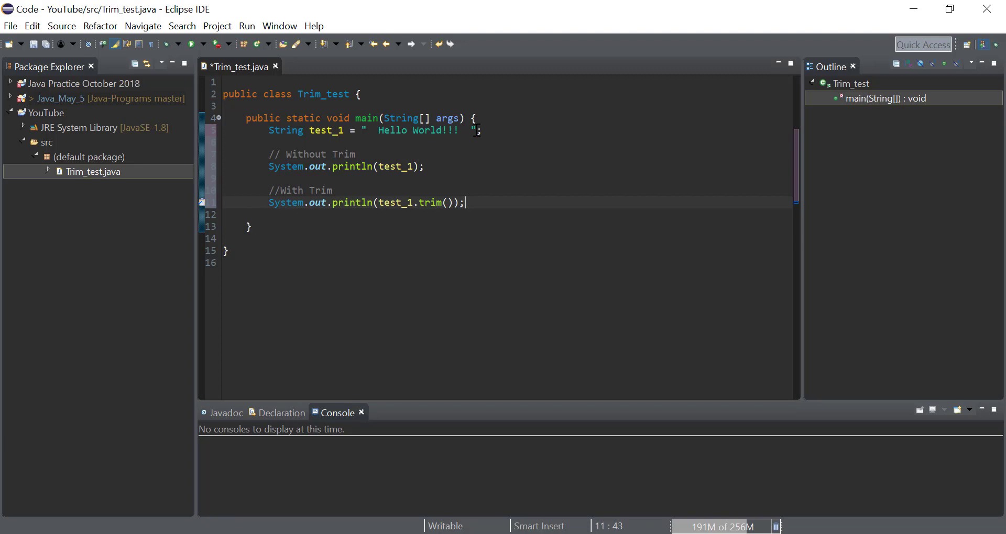
key("ctrl+s")
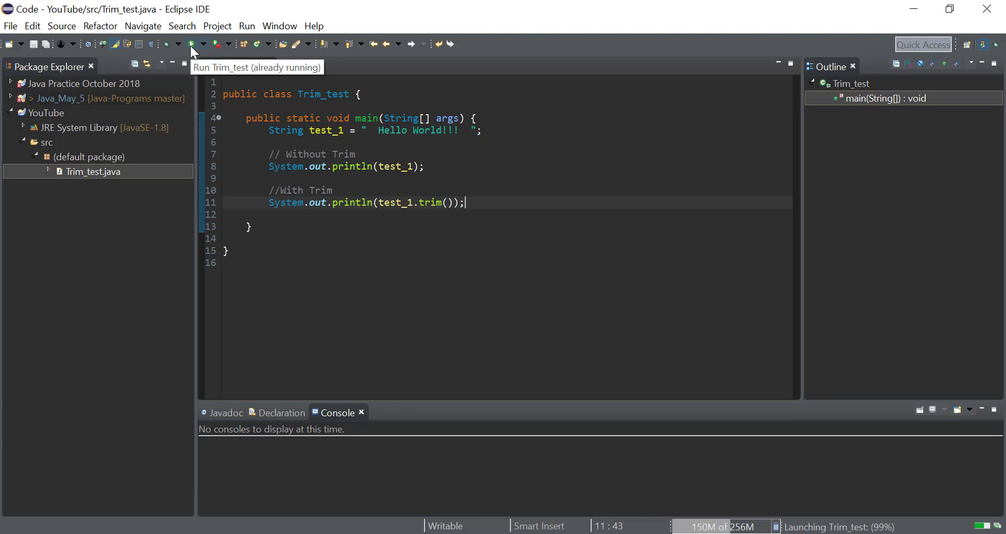
- Run Trim_test to print the padded and trimmed Hello World!!! in the Console
left_click(189, 44)
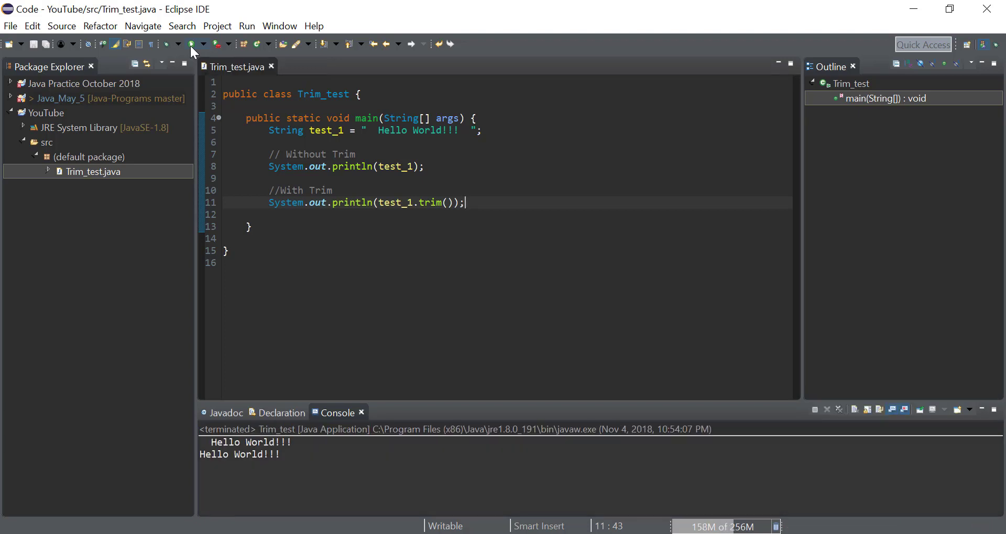